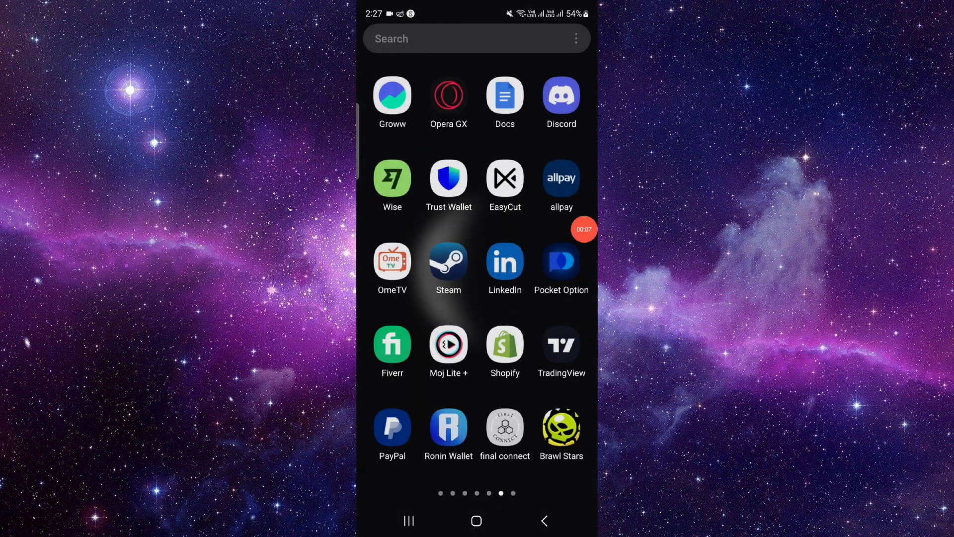
# Launch Discord and return to the Privatee server's channel list
pyautogui.click(559, 97)
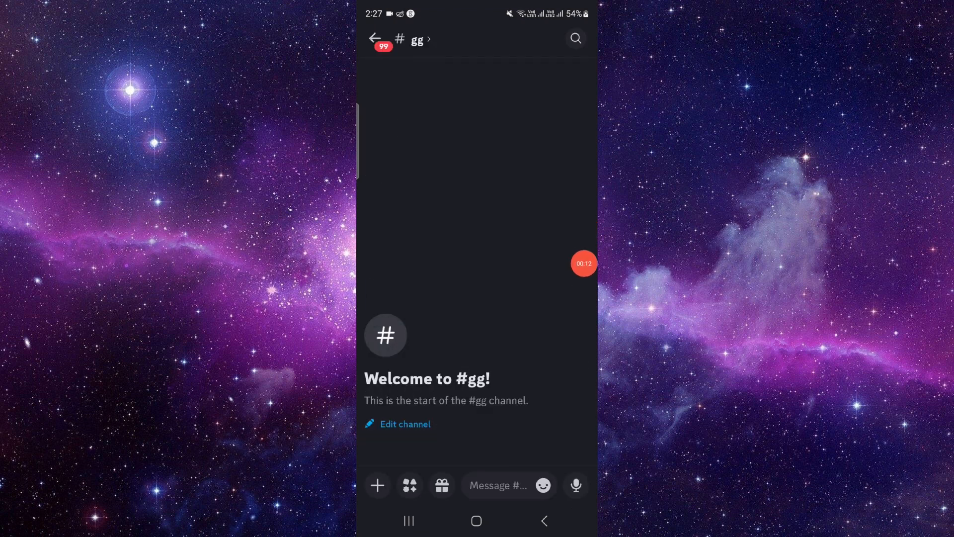
pyautogui.click(375, 38)
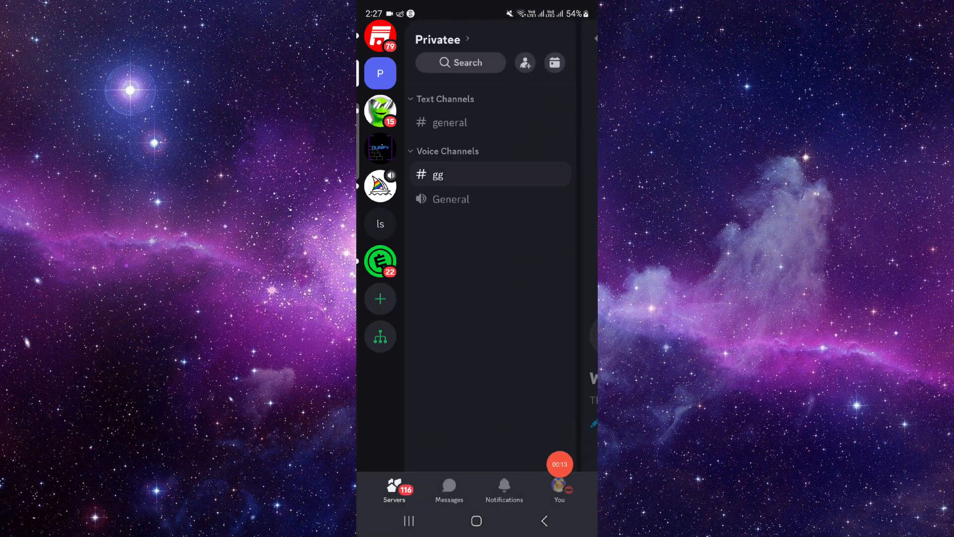
# Show your own profile page via the You tab
pyautogui.click(558, 490)
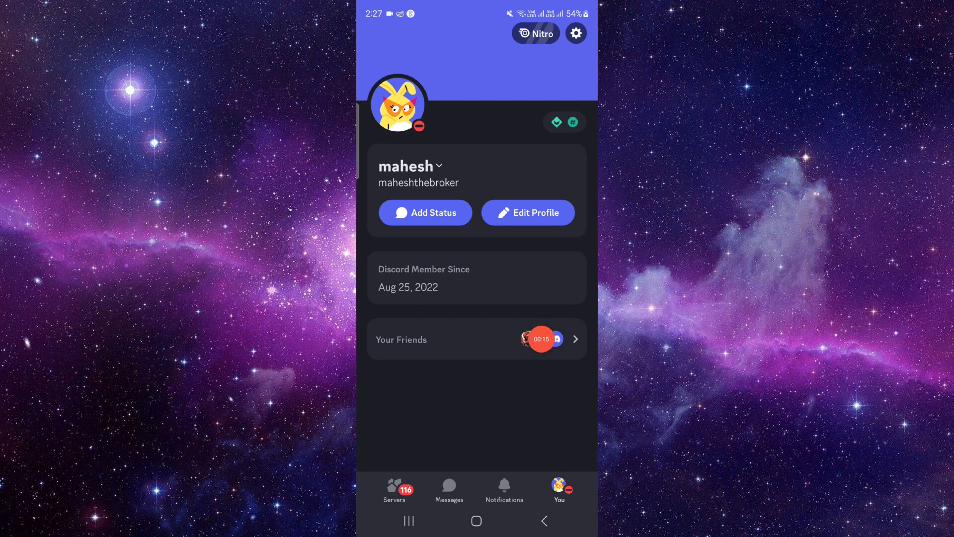
pyautogui.click(411, 166)
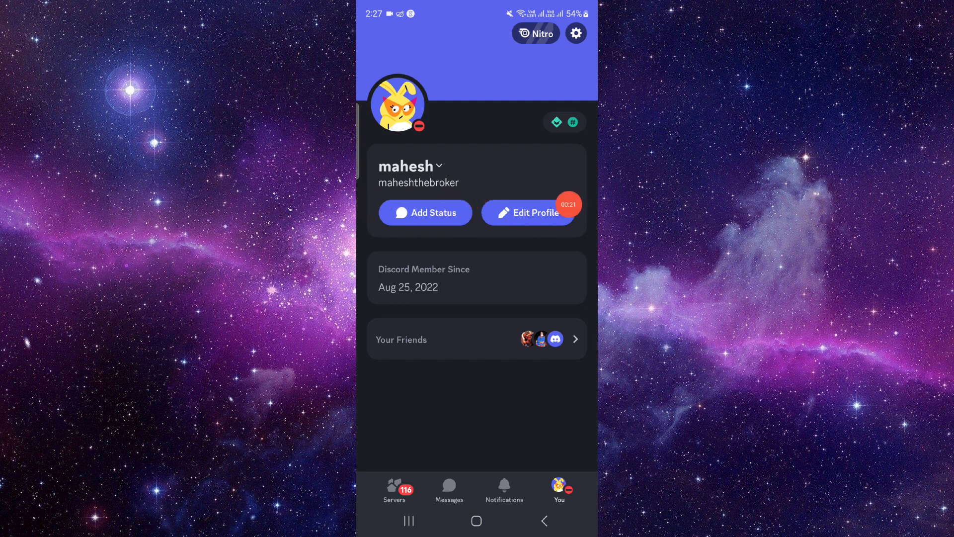
# Review the Account settings page, then close all apps back to the home screen
pyautogui.click(575, 33)
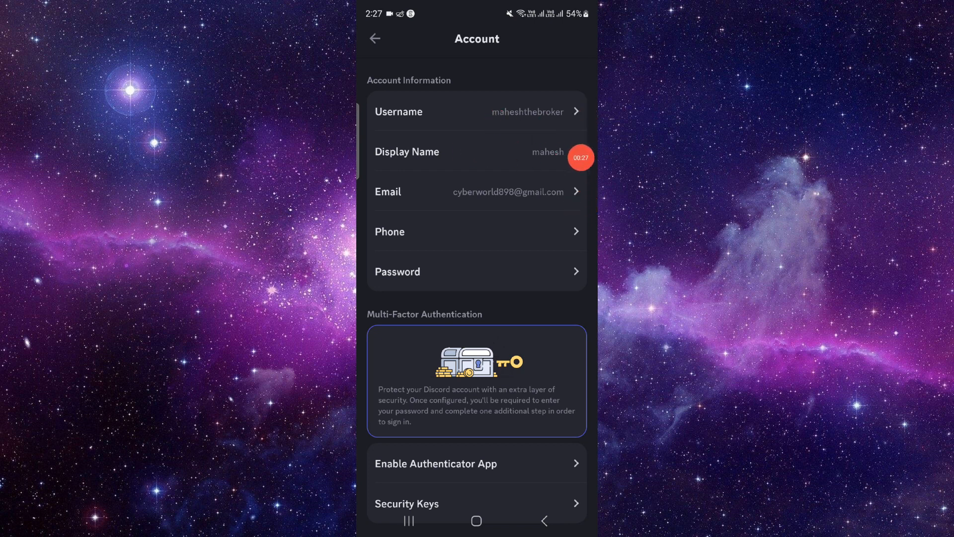
pyautogui.scroll(-3)
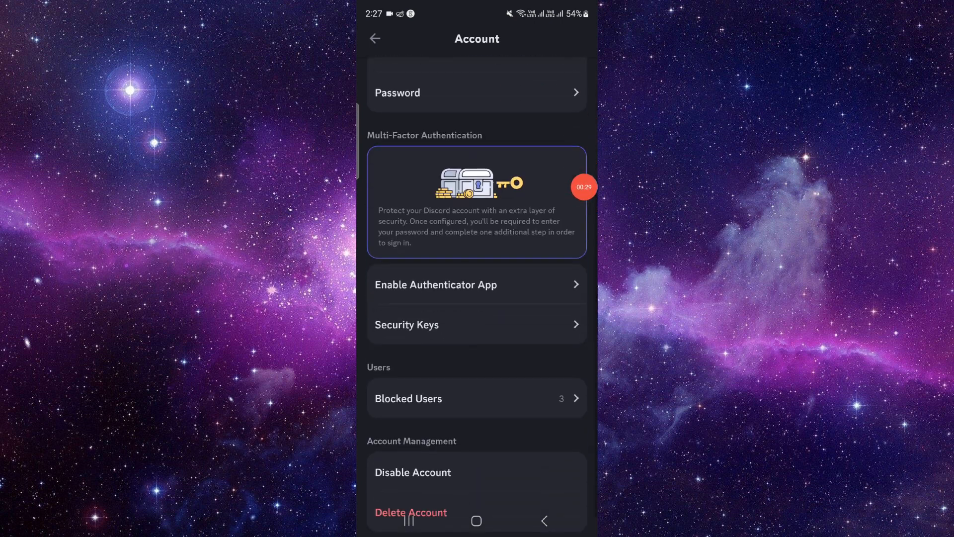
pyautogui.scroll(3)
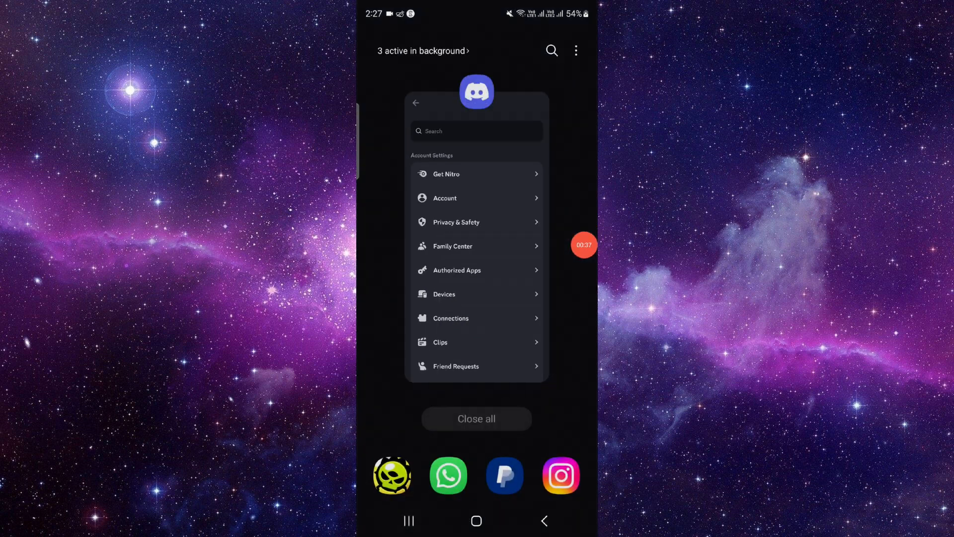
pyautogui.click(476, 520)
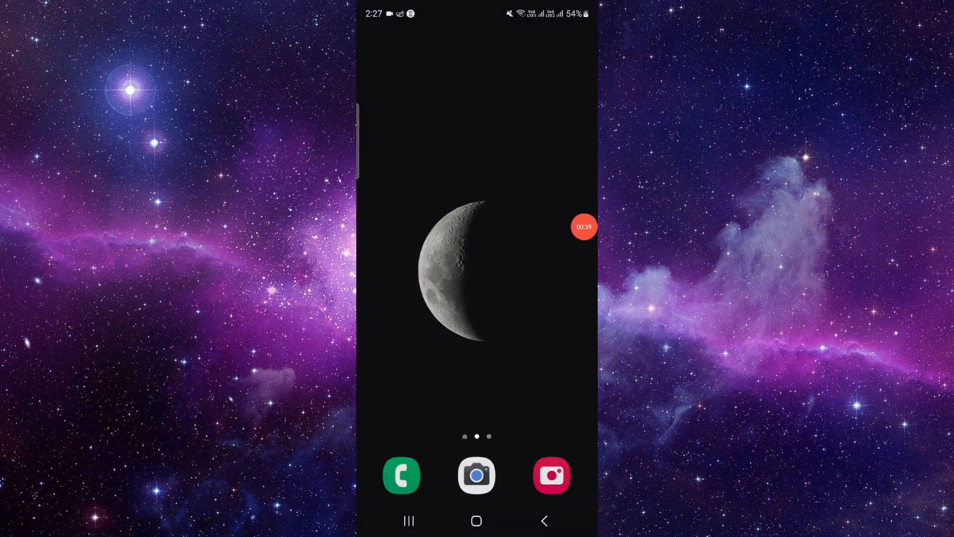